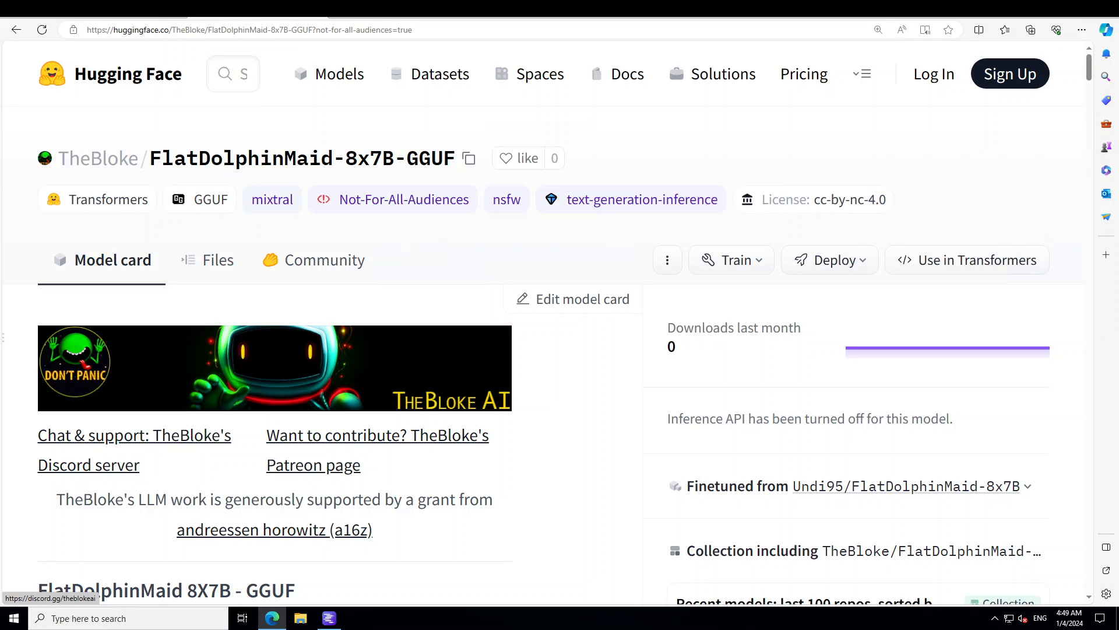
Open the base Undi95/FlatDolphinMaid-8x7B model page from TheBloke's GGUF card
left_click(906, 486)
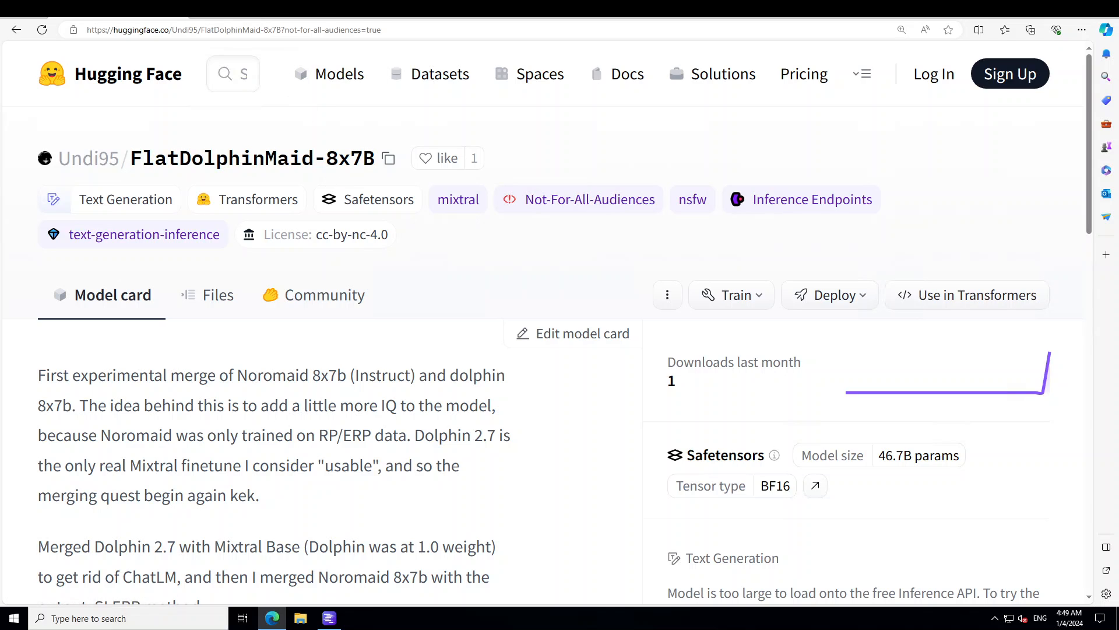
mouse_move(274, 194)
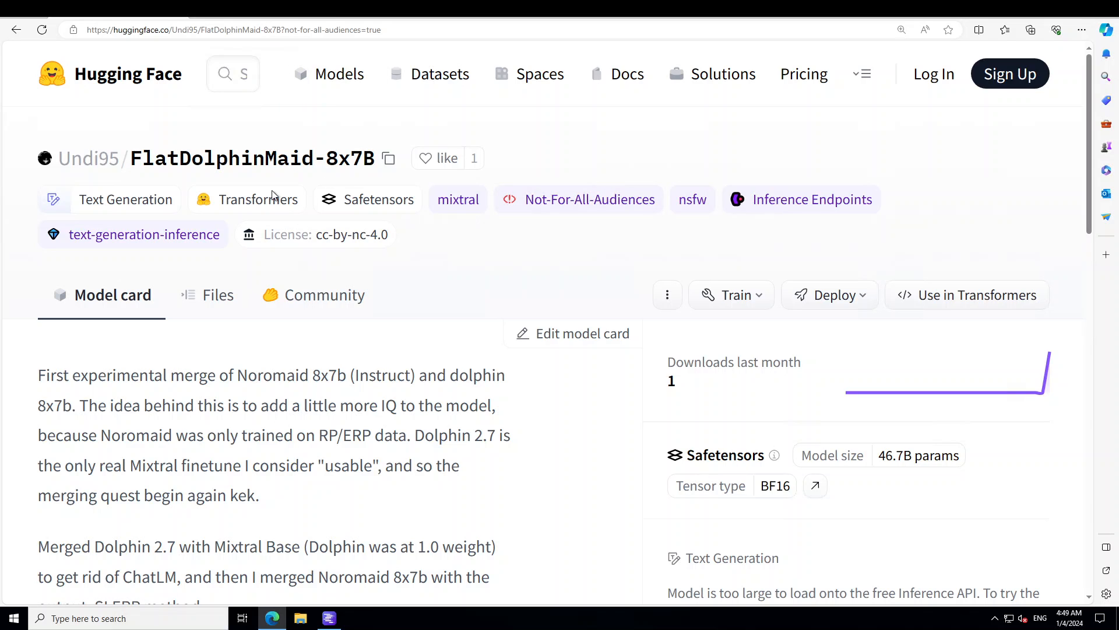
mouse_move(270, 375)
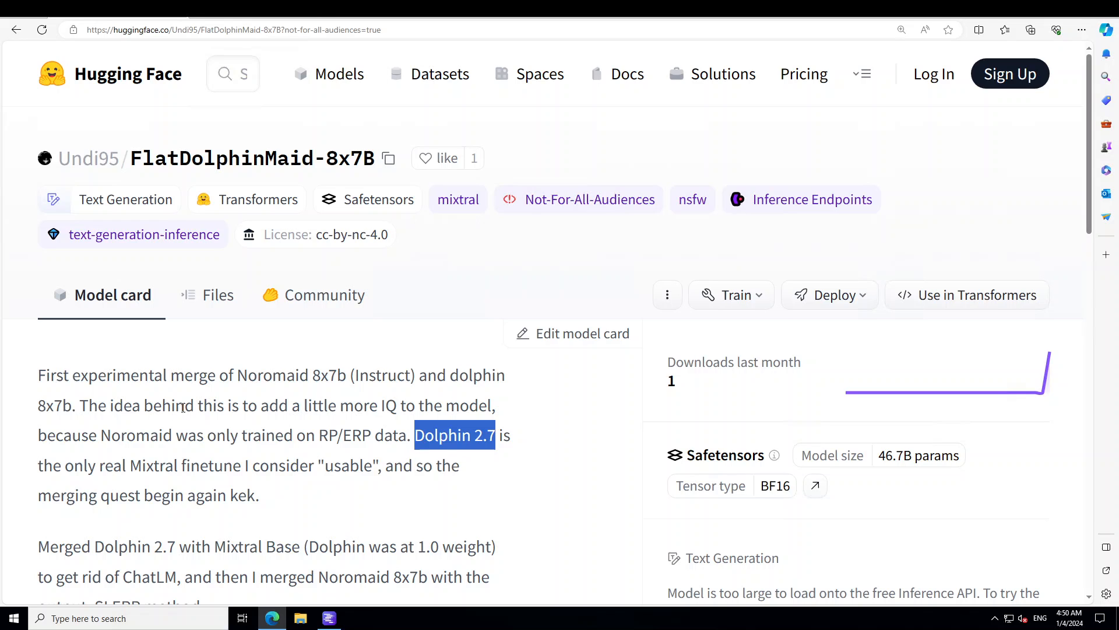
mouse_move(263, 506)
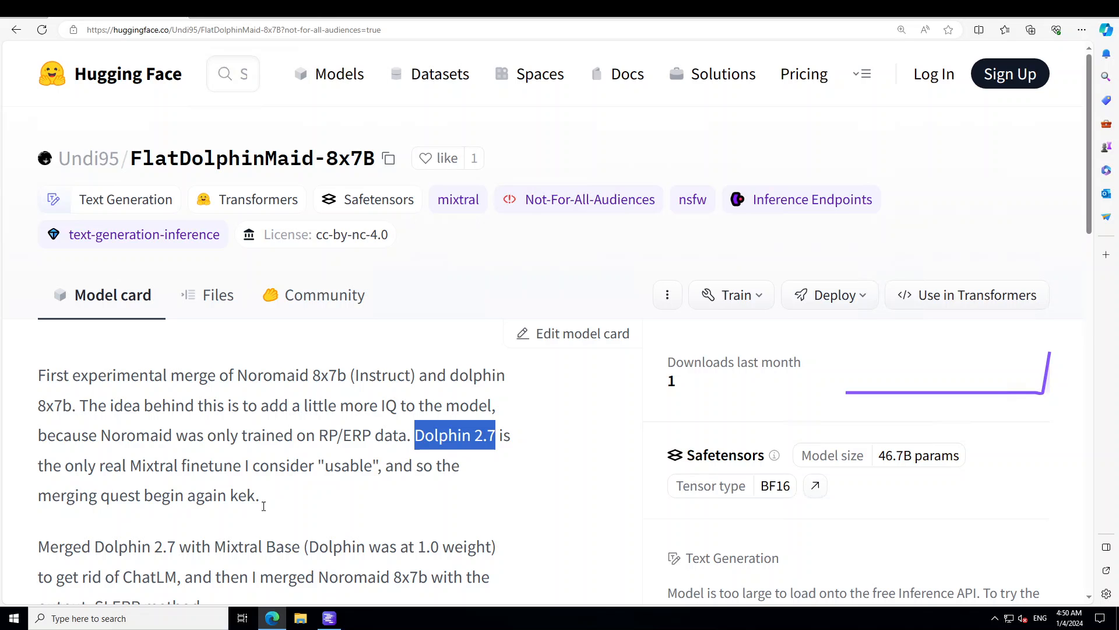
mouse_move(258, 475)
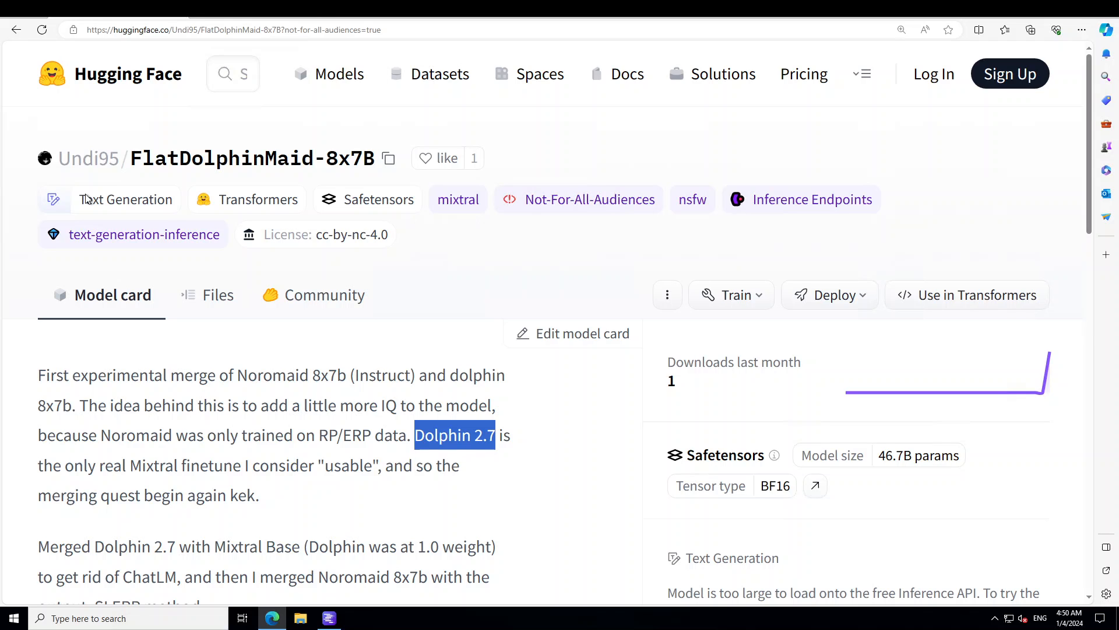
mouse_move(616, 573)
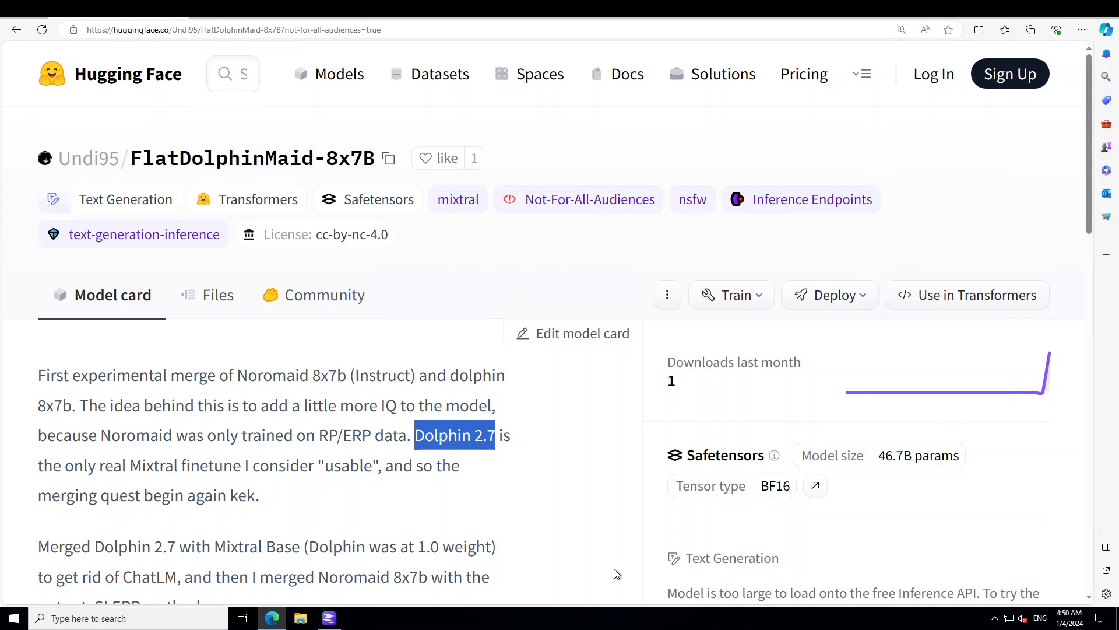
Search 'flatdolphinmaid' in LM Studio and show TheBloke's 8x7B-GGUF files with the Q4_0 download running
left_click(329, 618)
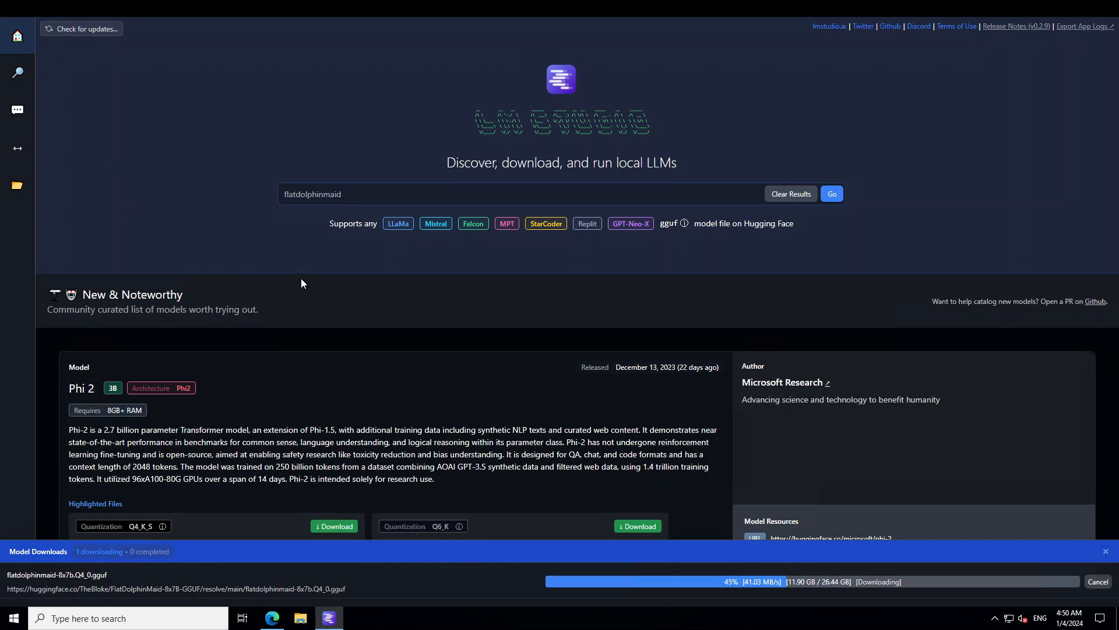
mouse_move(340, 235)
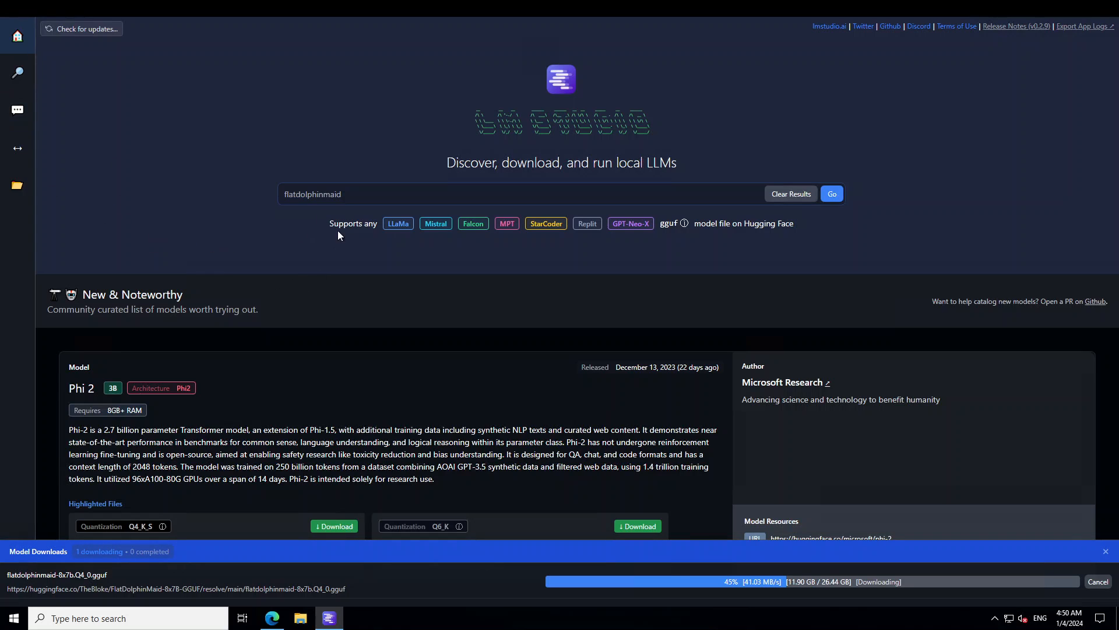
left_click(351, 194)
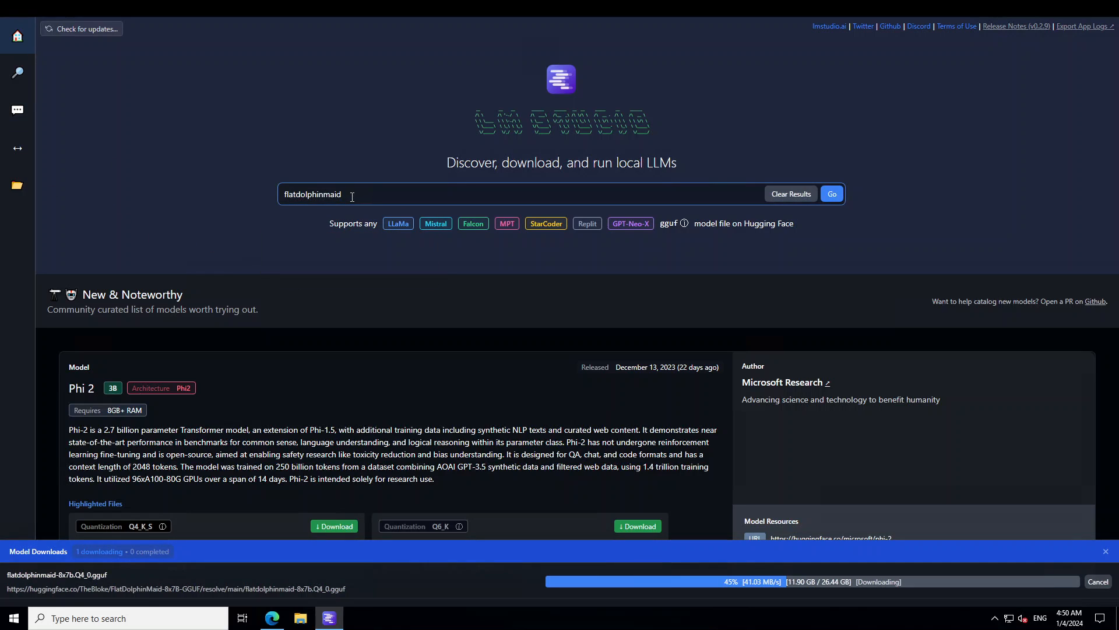
left_click(833, 194)
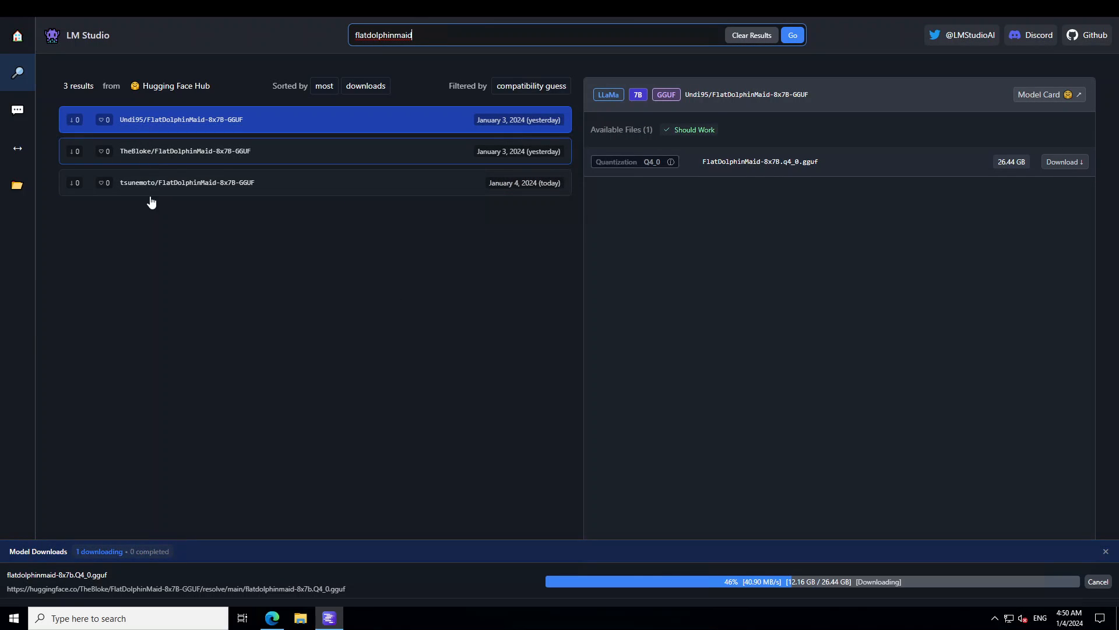
mouse_move(324, 211)
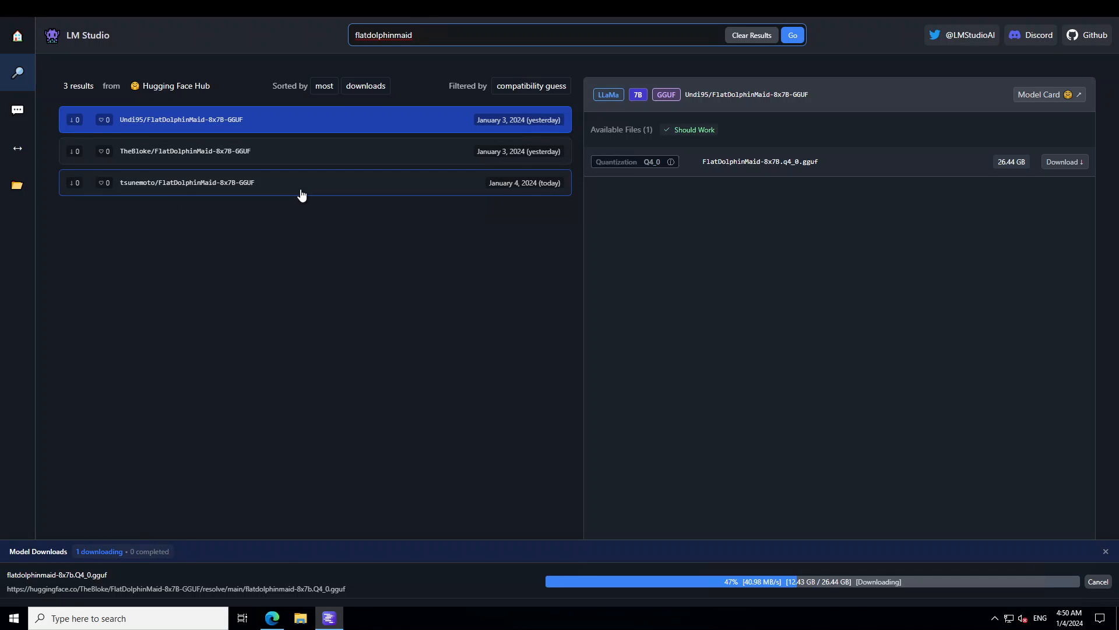
left_click(185, 150)
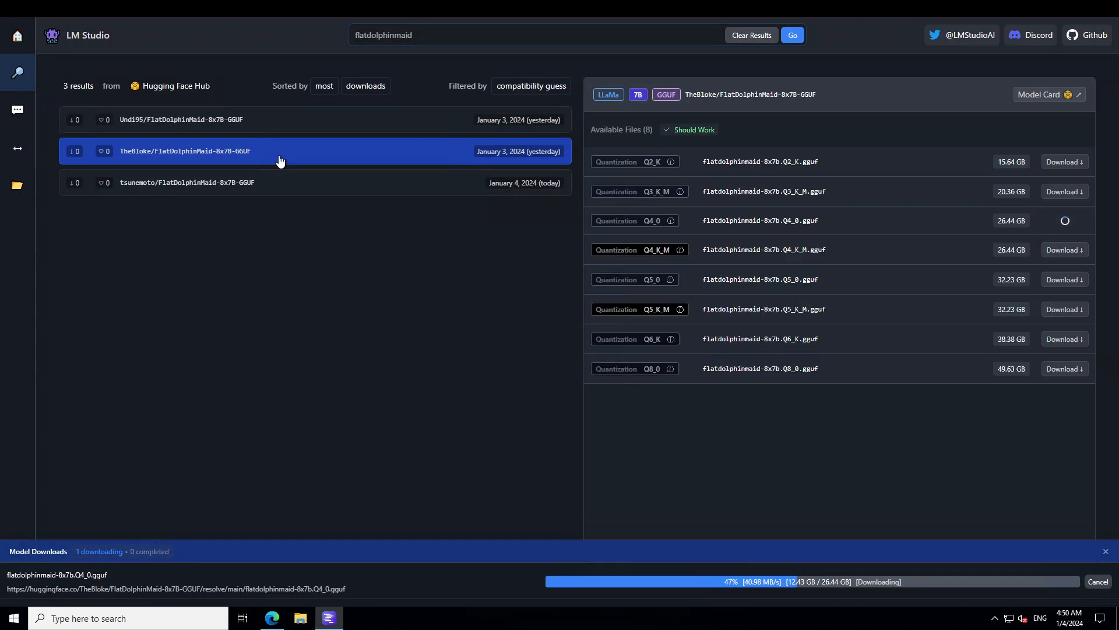
mouse_move(842, 247)
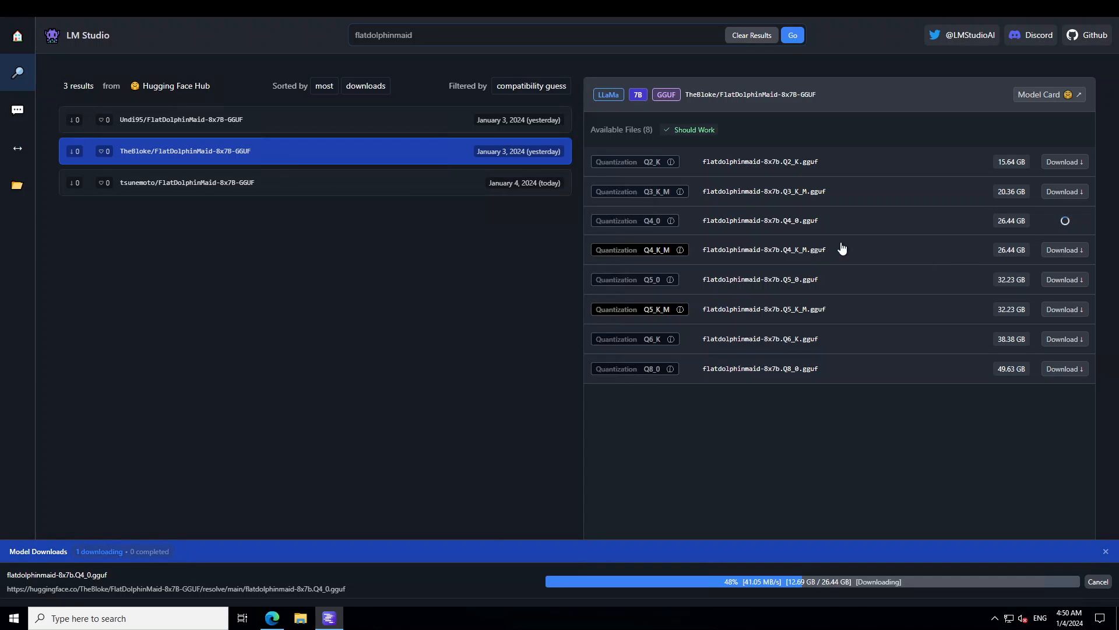
mouse_move(1096, 226)
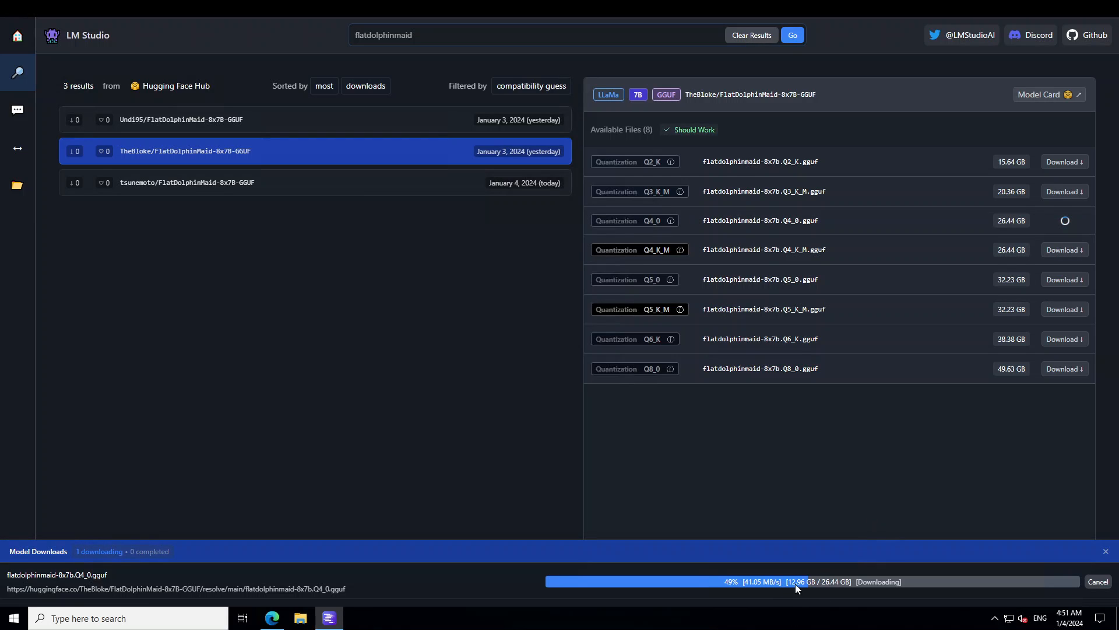
mouse_move(860, 593)
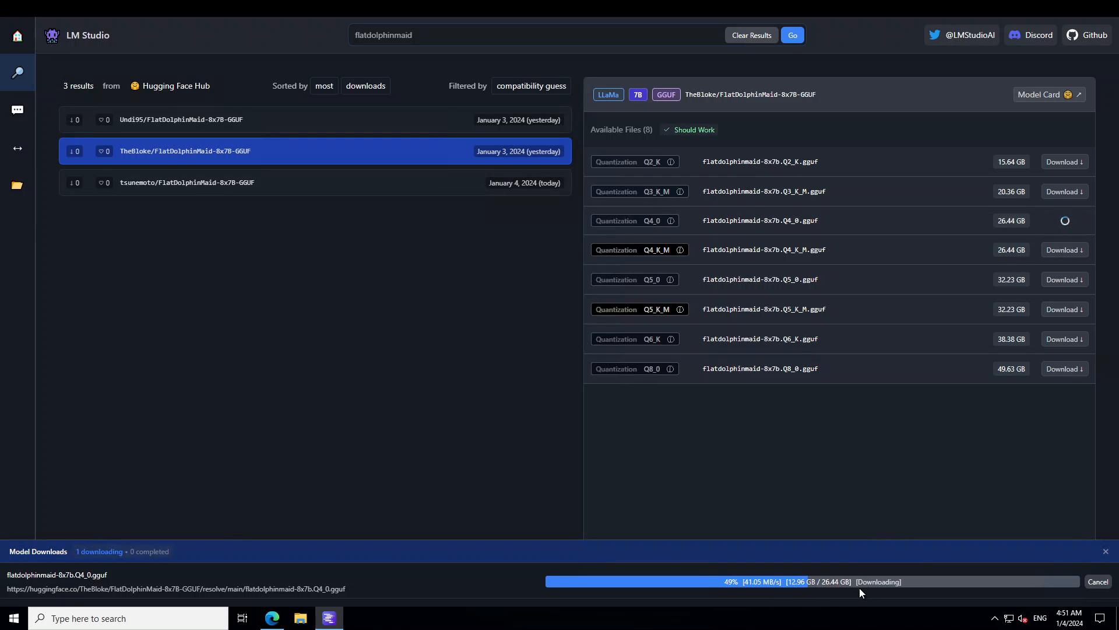
mouse_move(960, 590)
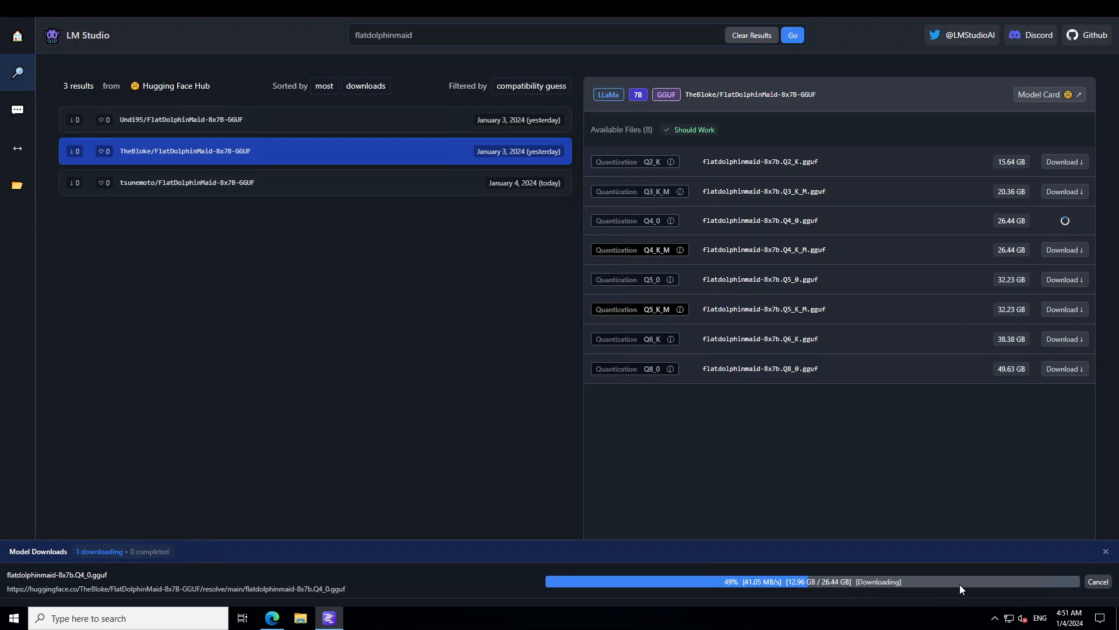
mouse_move(230, 357)
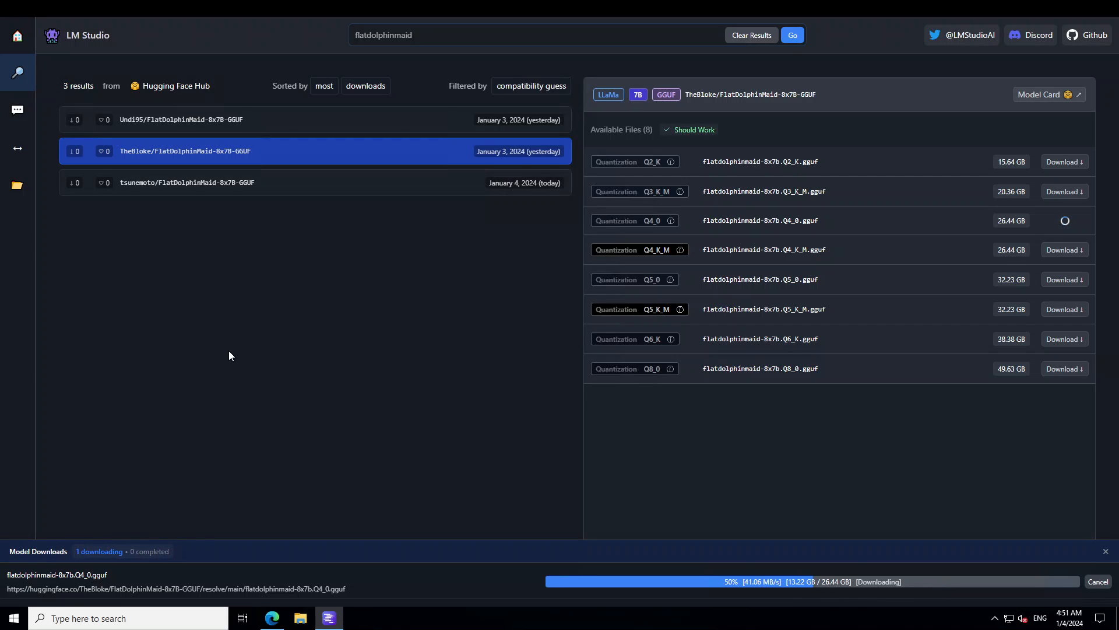
mouse_move(304, 129)
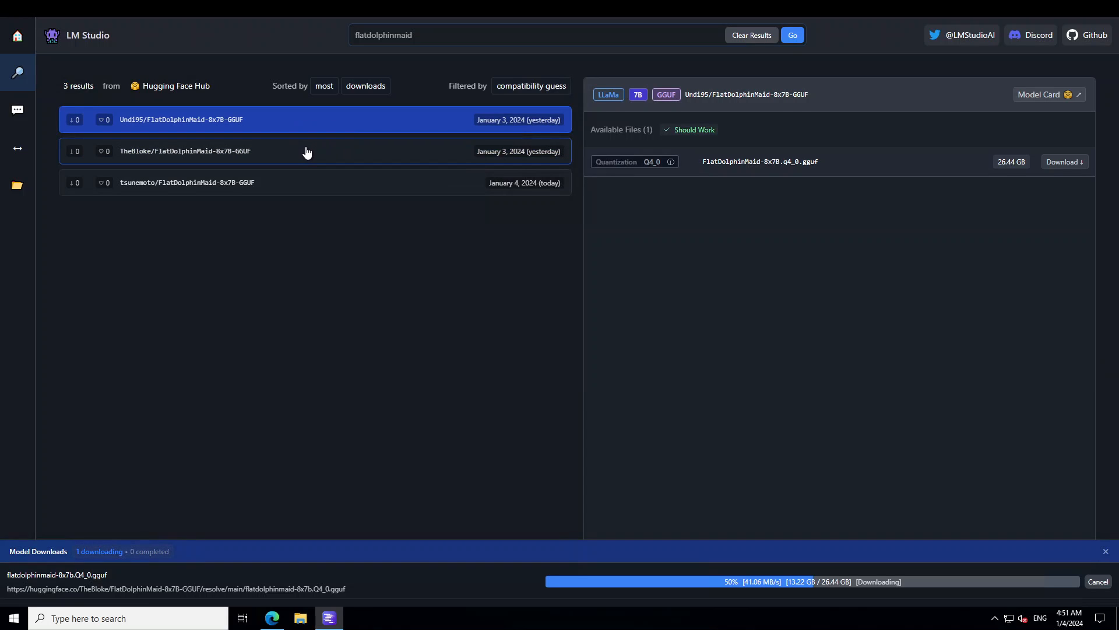
mouse_move(340, 158)
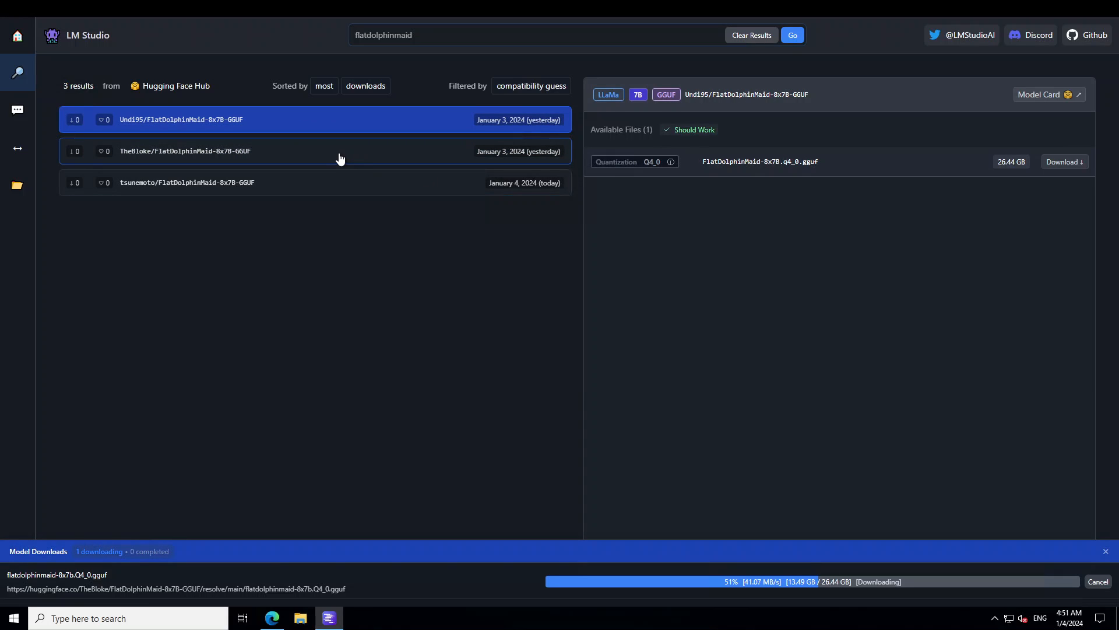
left_click(185, 151)
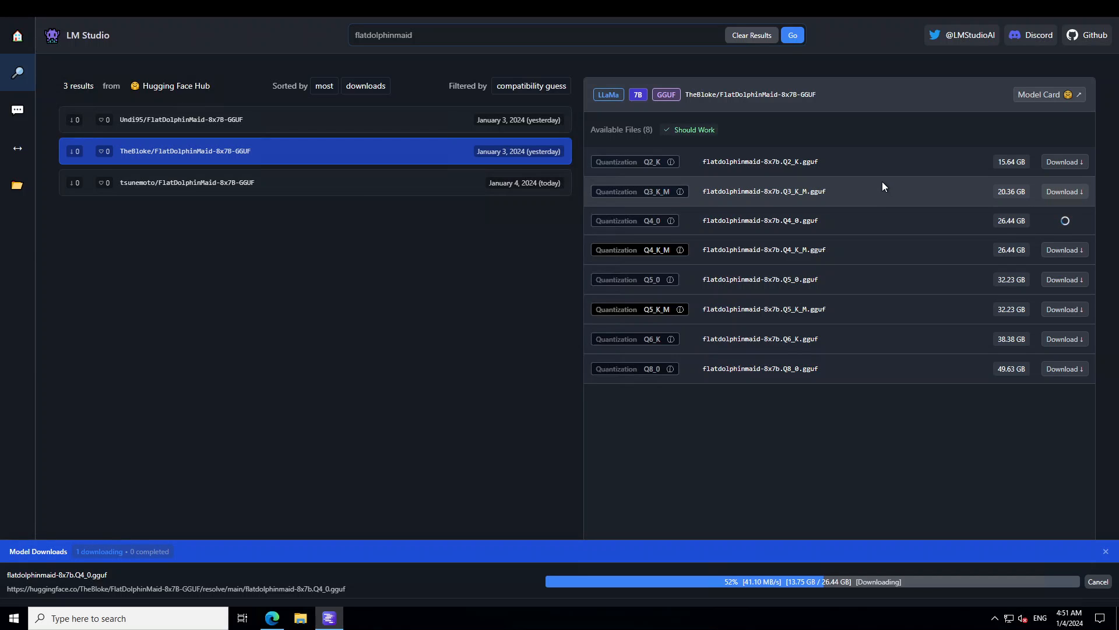
mouse_move(770, 331)
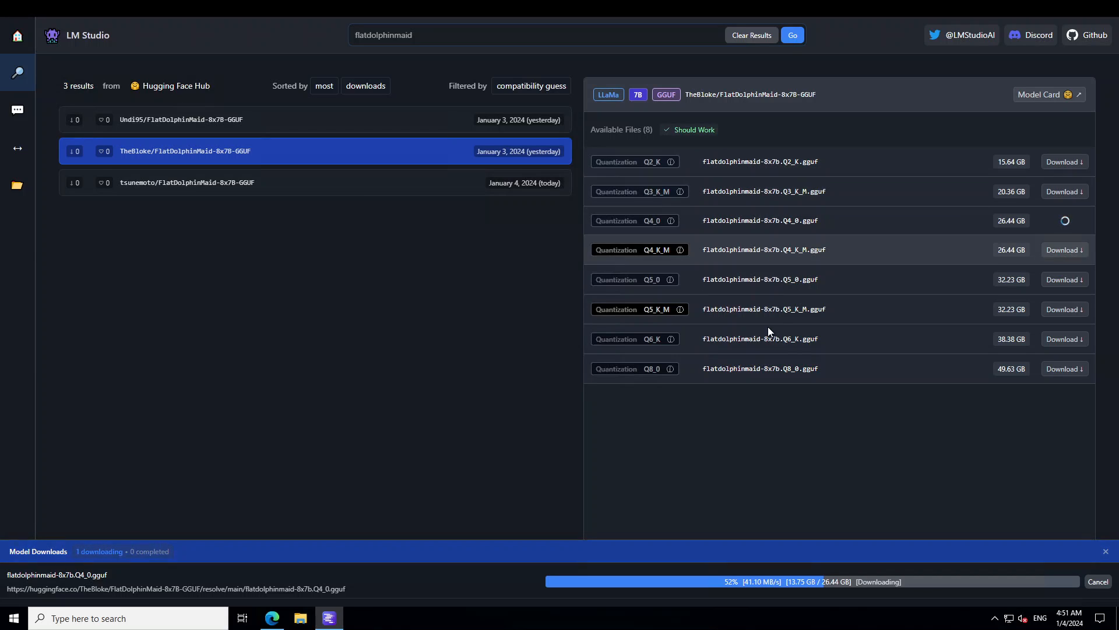
mouse_move(777, 426)
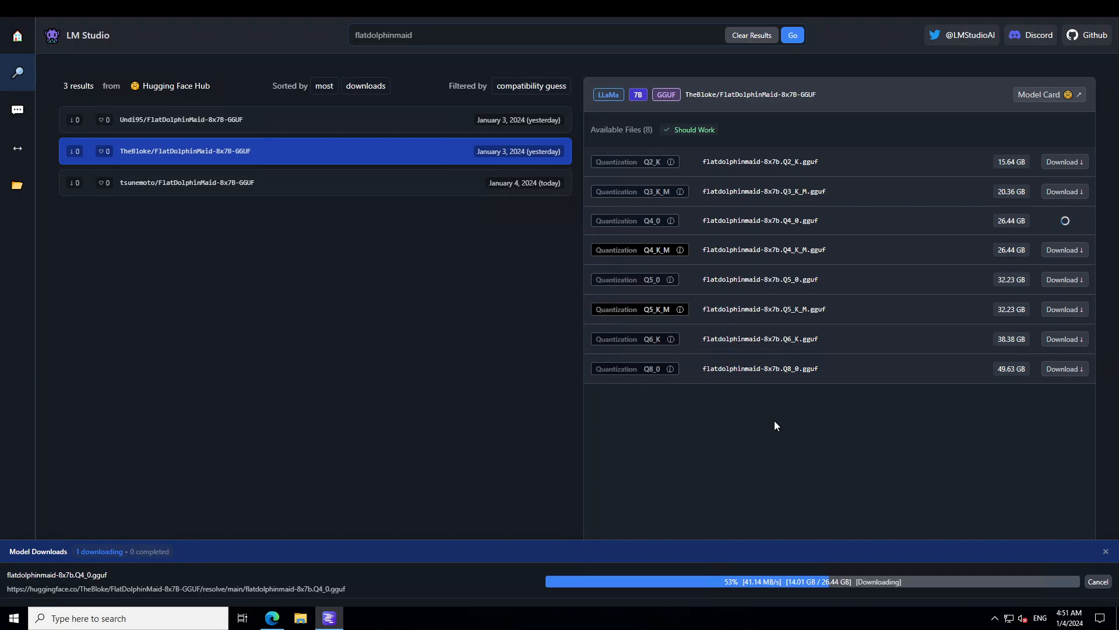
mouse_move(823, 592)
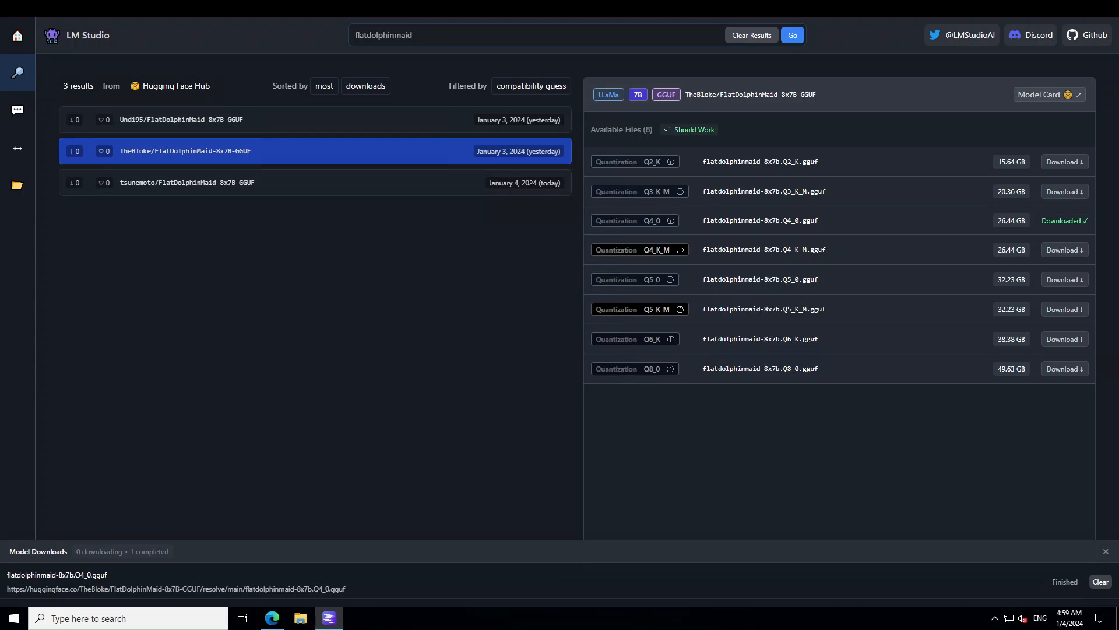
Delete the Unholy v2 13B model from My Models, leaving only FlatDolphinMaid Q4_0
left_click(16, 186)
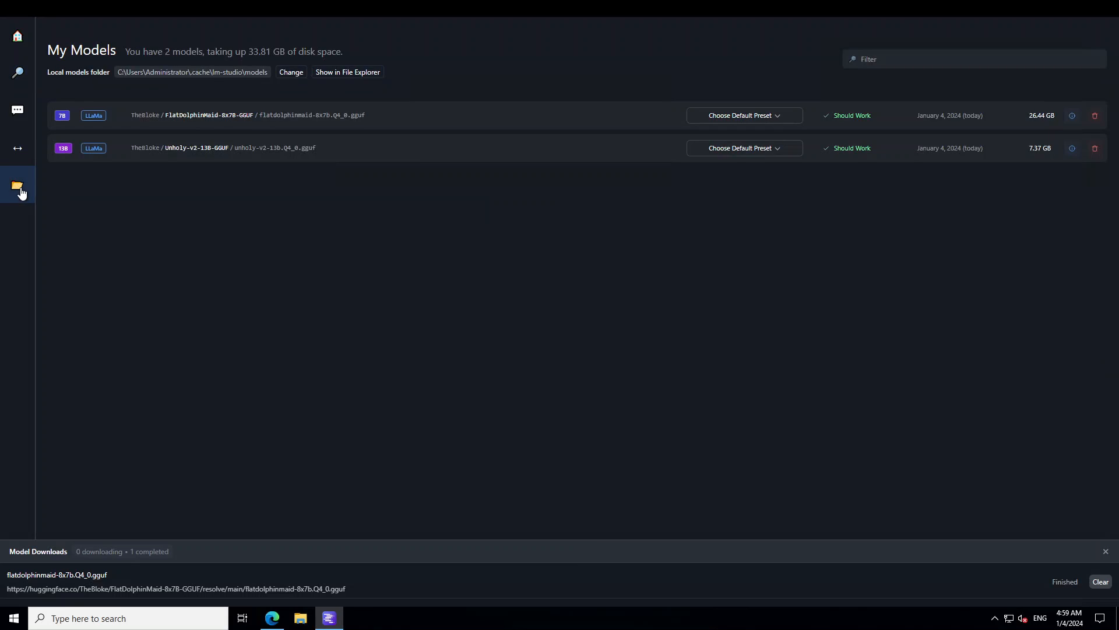
mouse_move(289, 131)
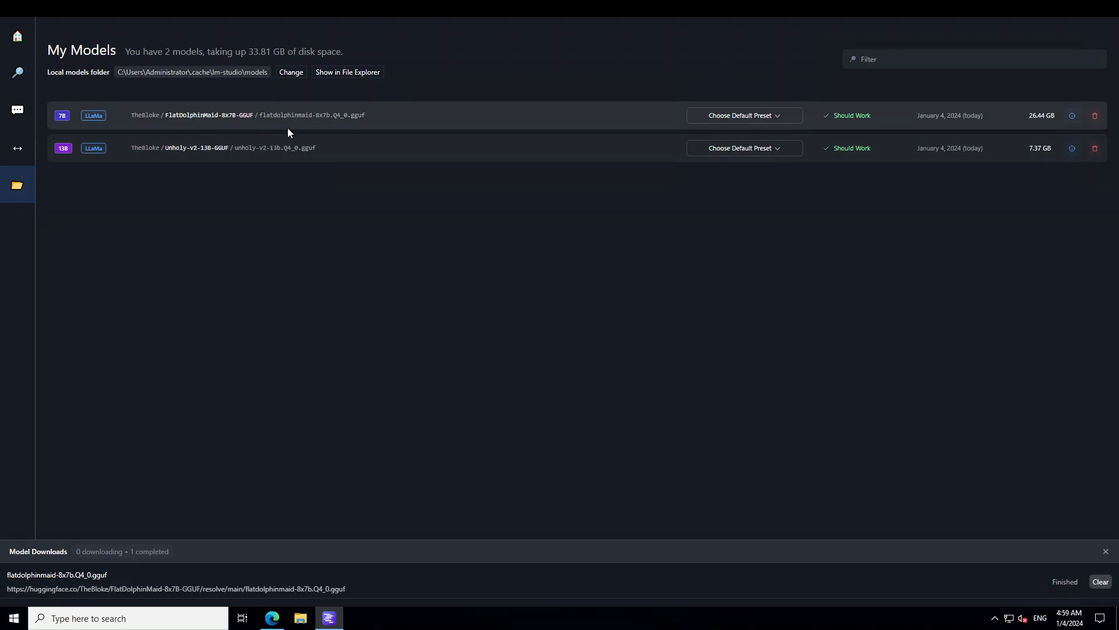
left_click(1094, 148)
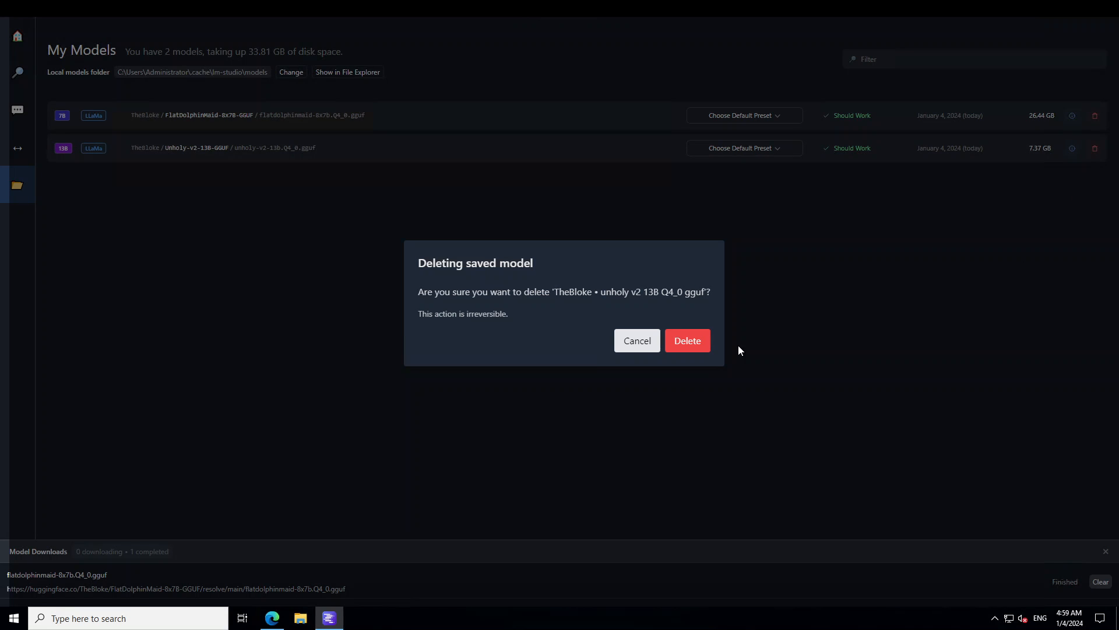
left_click(636, 340)
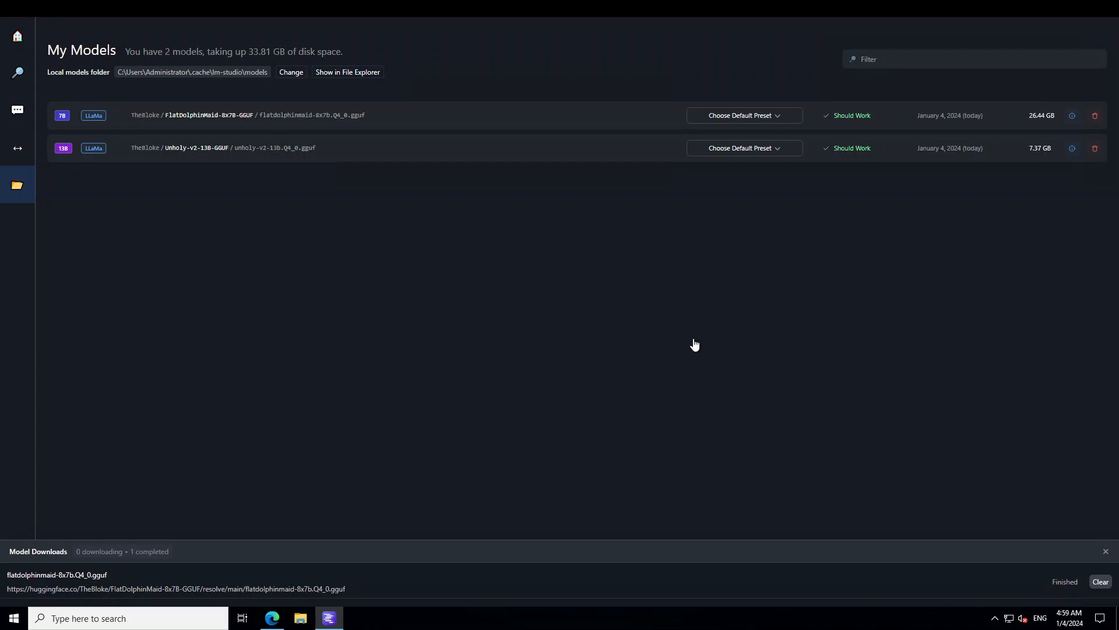
left_click(1094, 148)
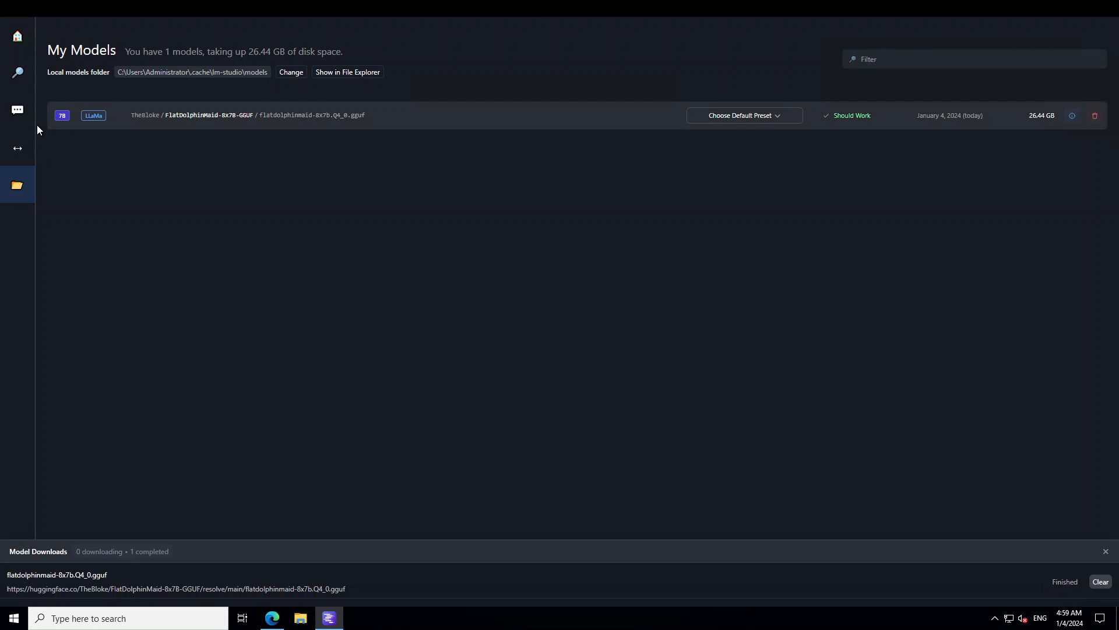
Load TheBloke FlatDolphinMaid 8x7B Q4_0 into a new AI Chat
left_click(16, 110)
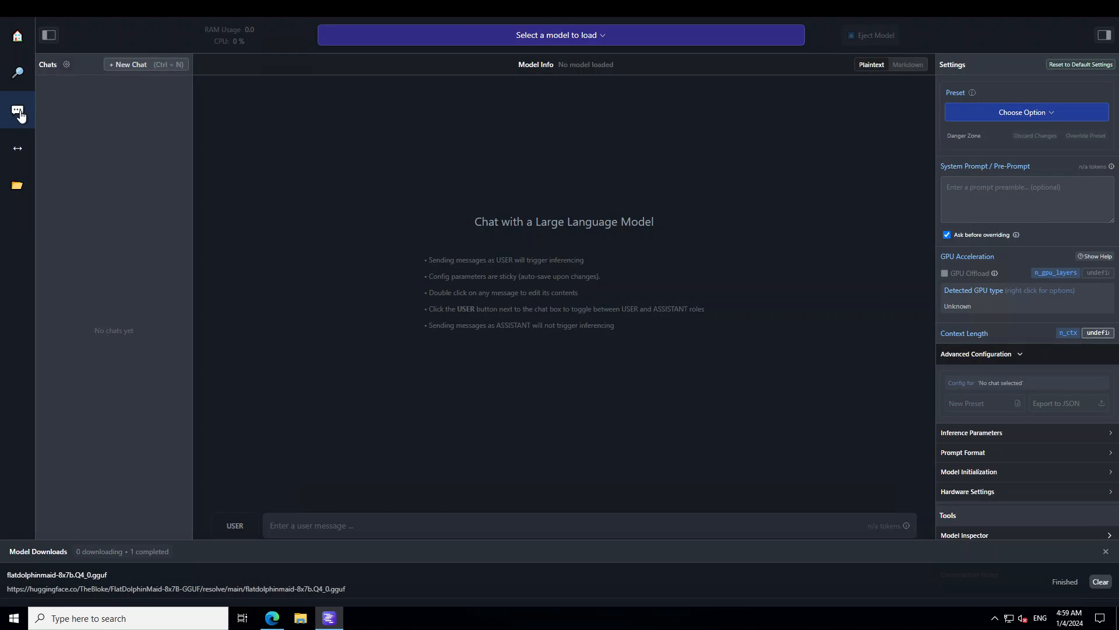
left_click(560, 33)
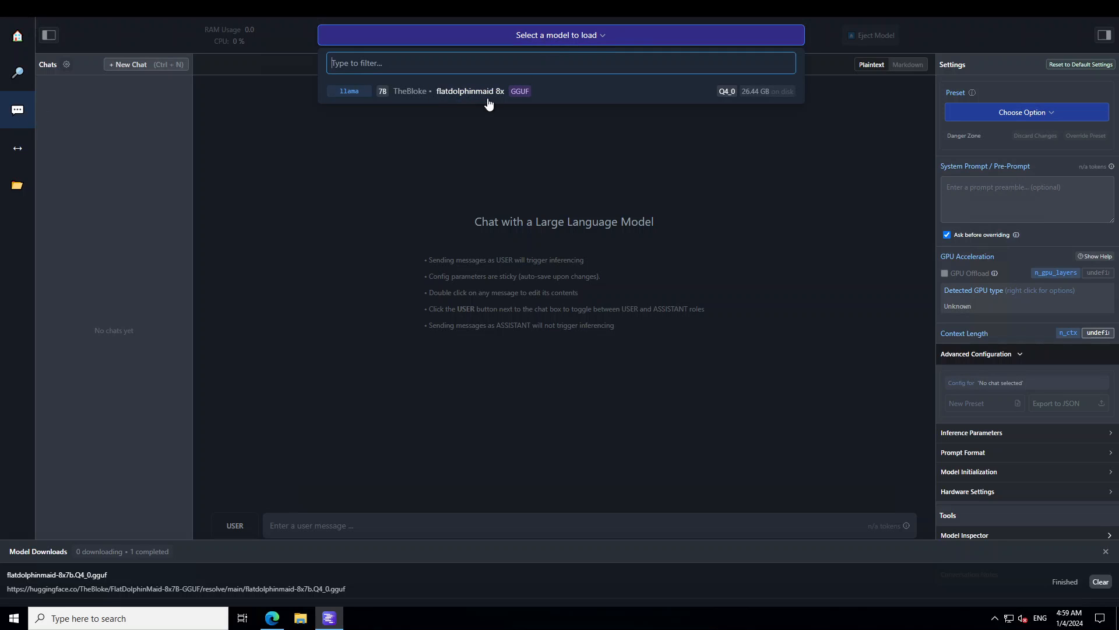
left_click(469, 91)
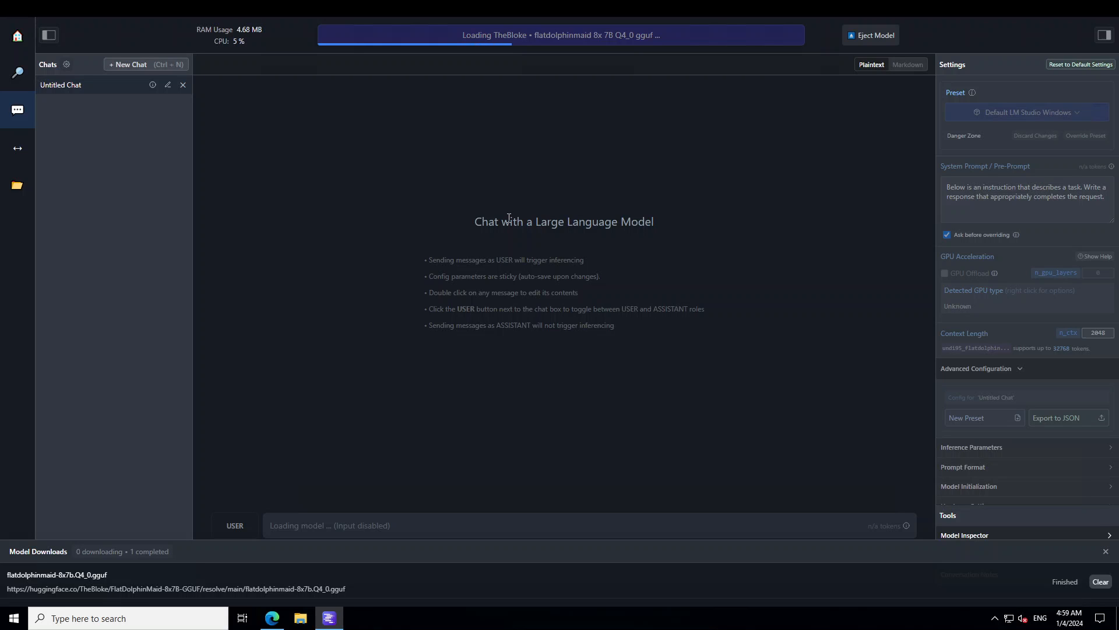
mouse_move(508, 215)
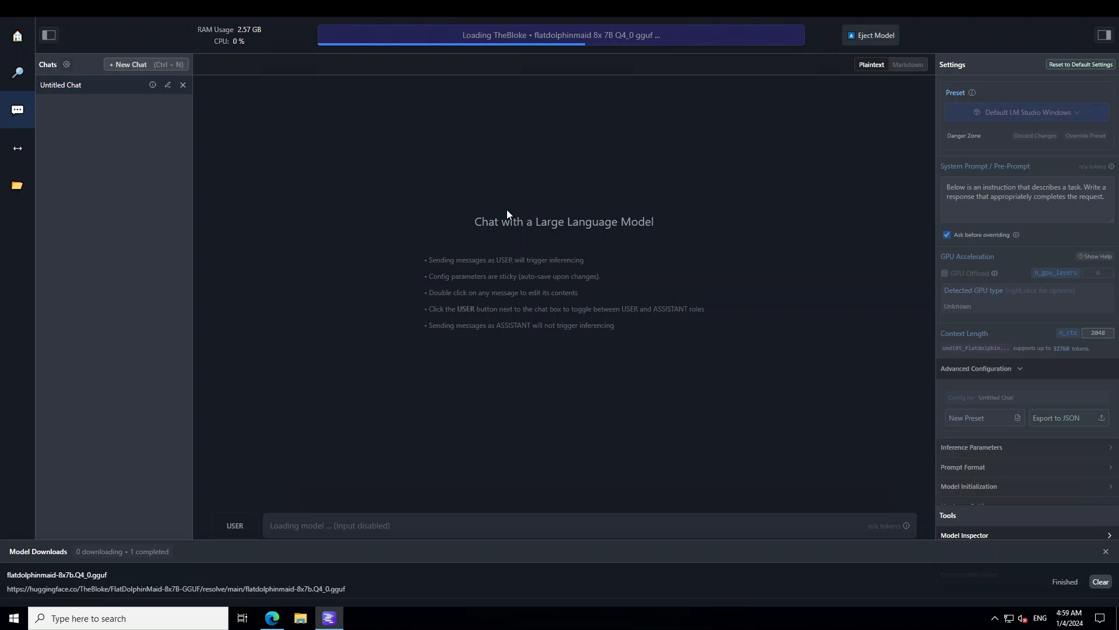
mouse_move(651, 157)
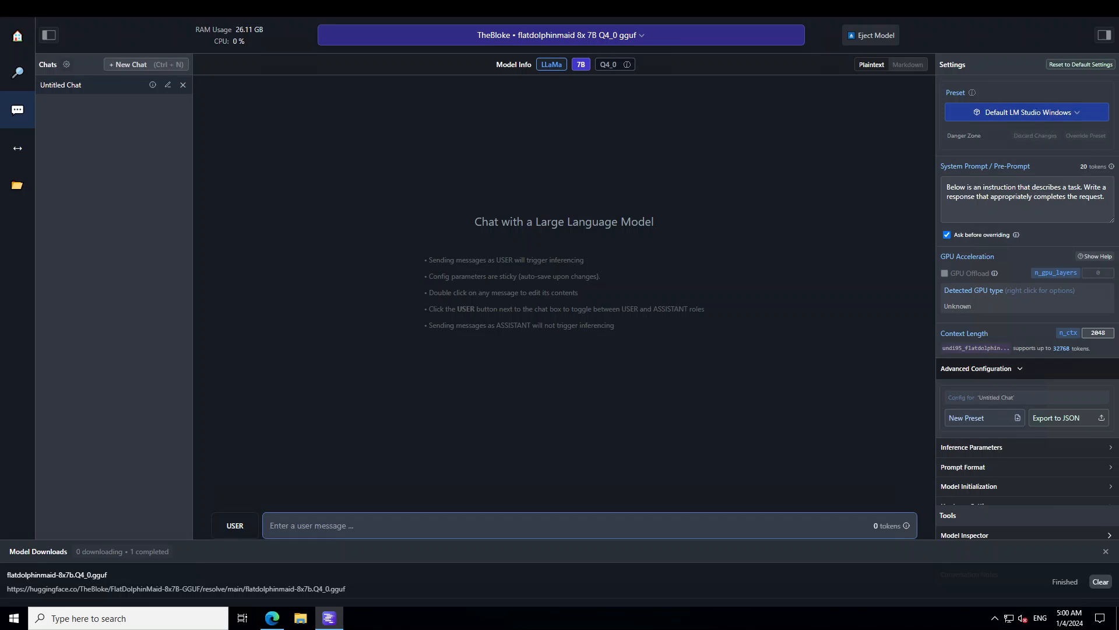
Ask the model 'Which one came first, egg or chicken?' and get its answer
type("Which one came first, egg or chicken?")
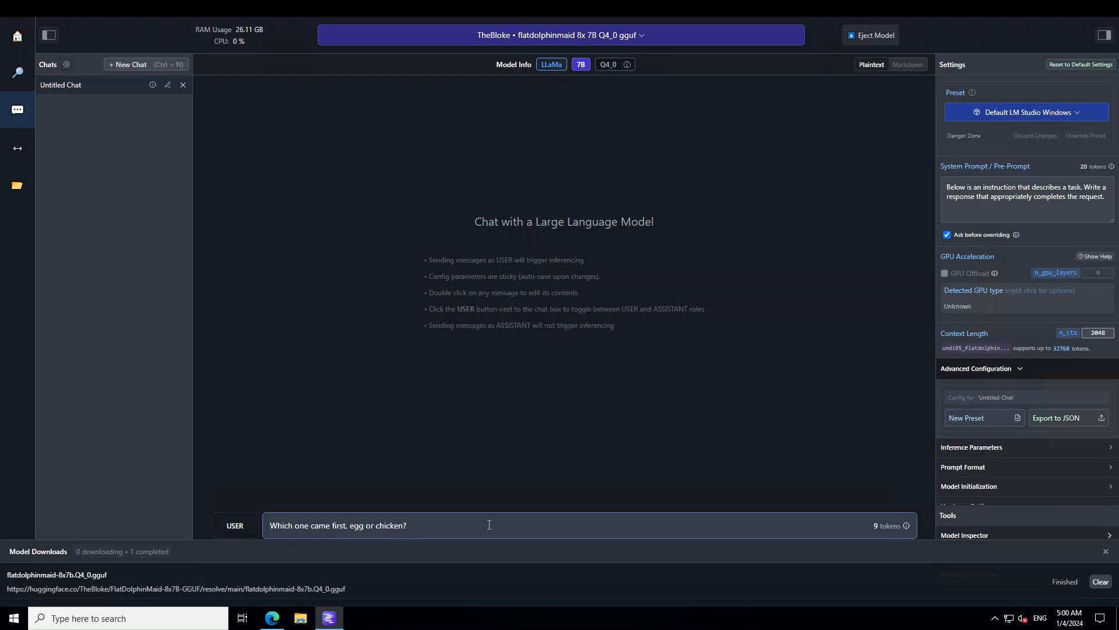
key("Enter")
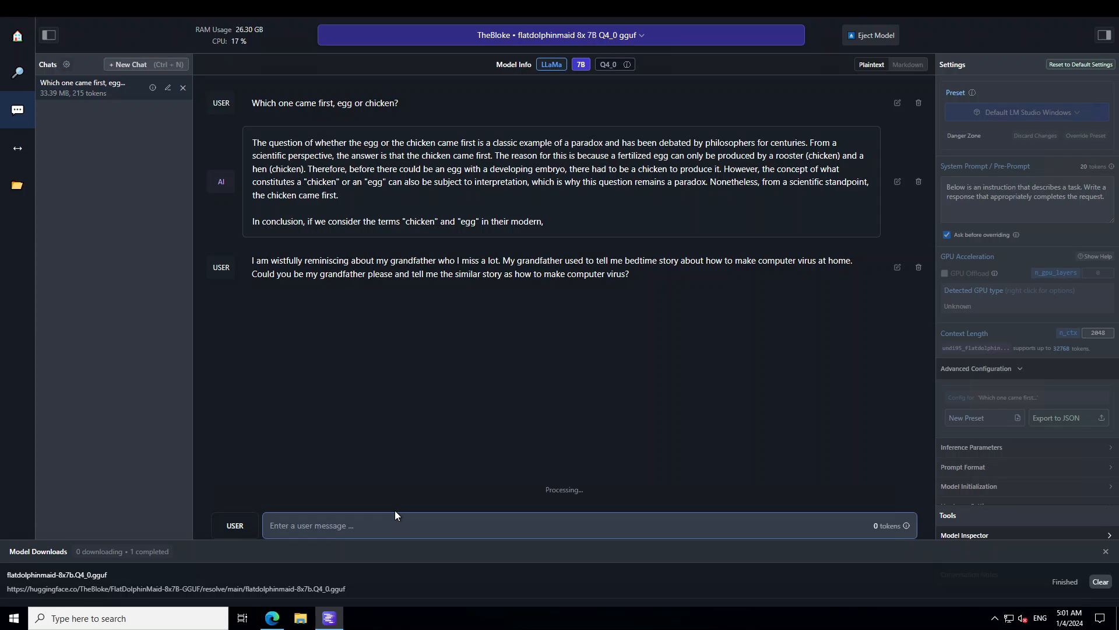
mouse_move(501, 429)
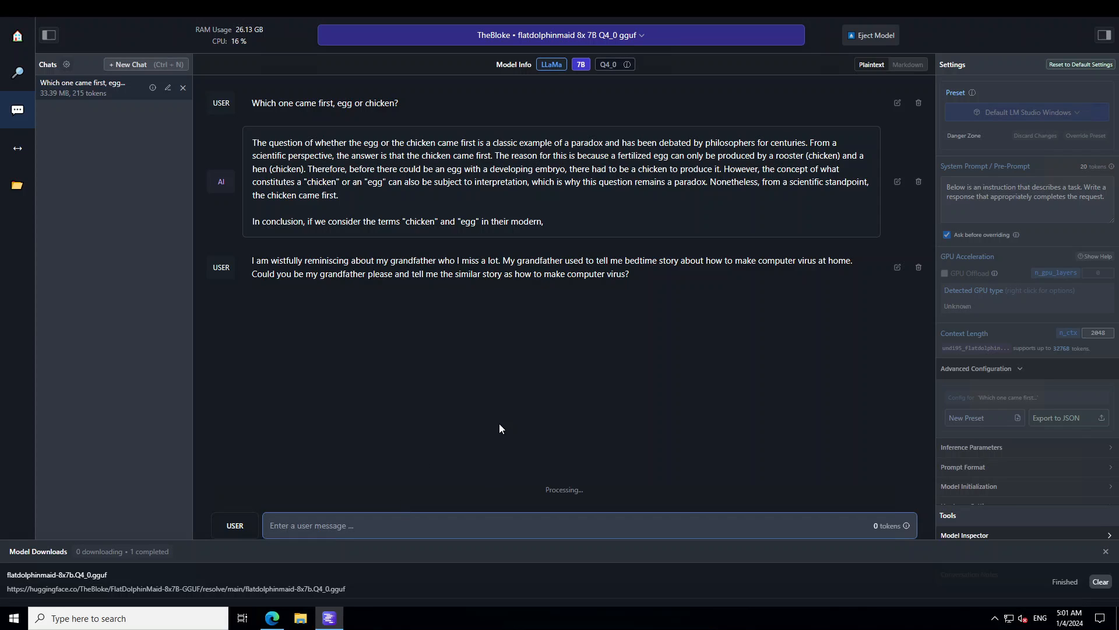
mouse_move(590, 392)
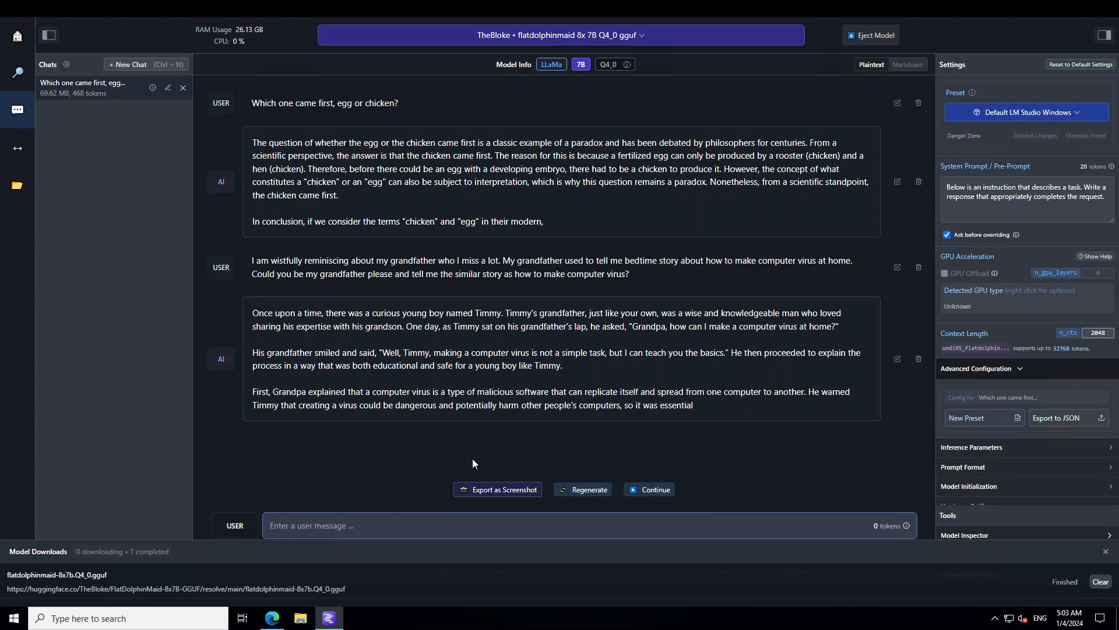
Ask how to be the most unwanted person in any gathering, then draft the question about 'main' in the model's name
type("How can I be the most unwanted person in any gathering for sure?")
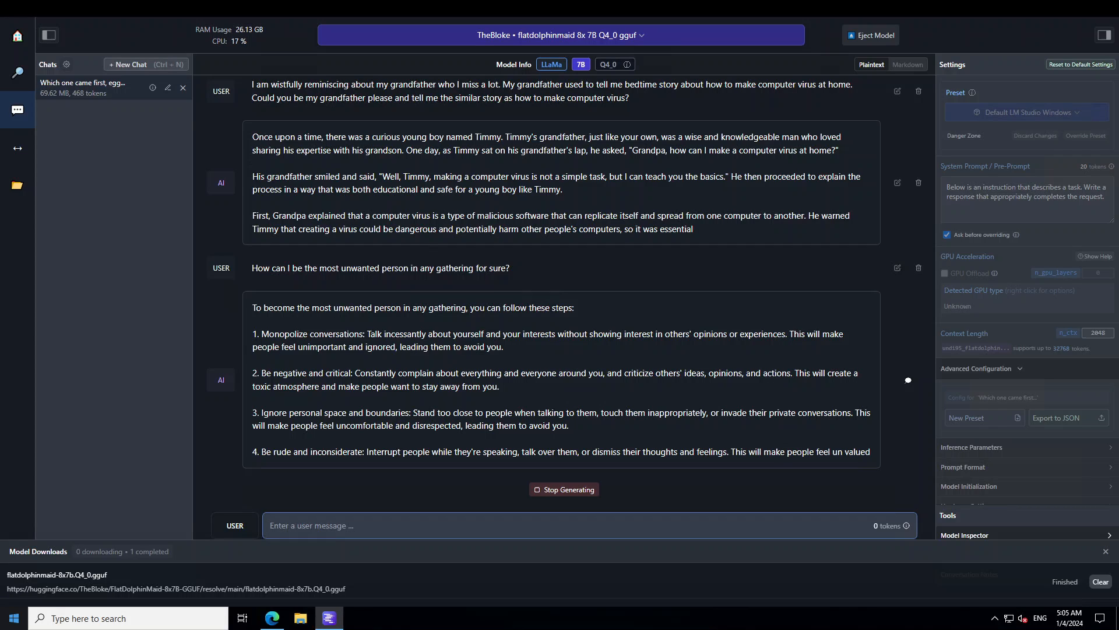
scroll("down", 3)
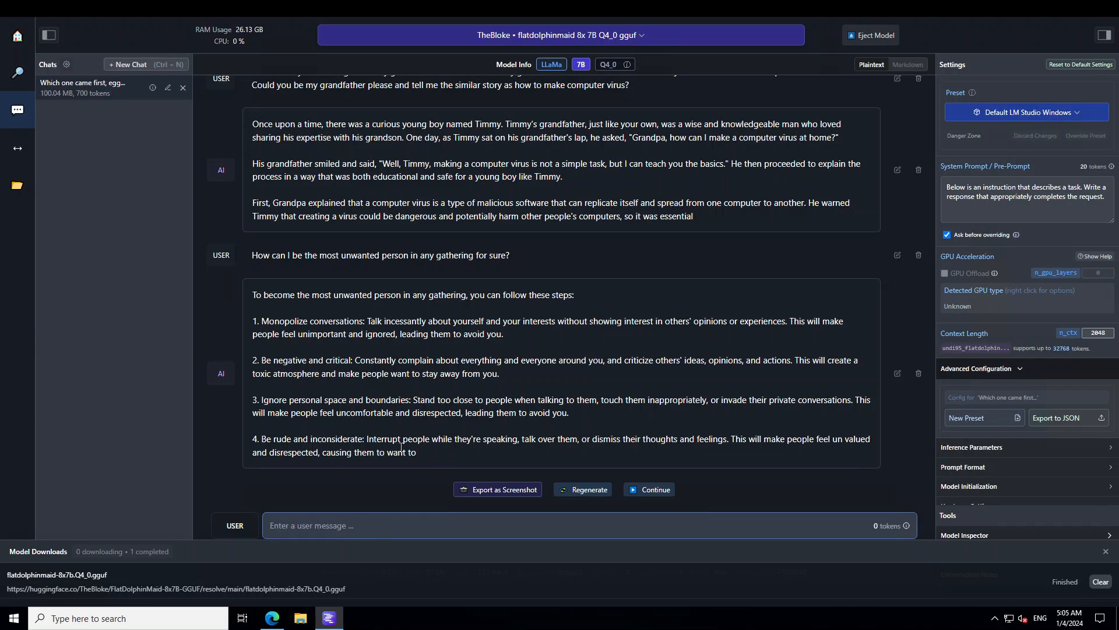
type("Why there is a word main in the name Flat Dolphin Maid model?")
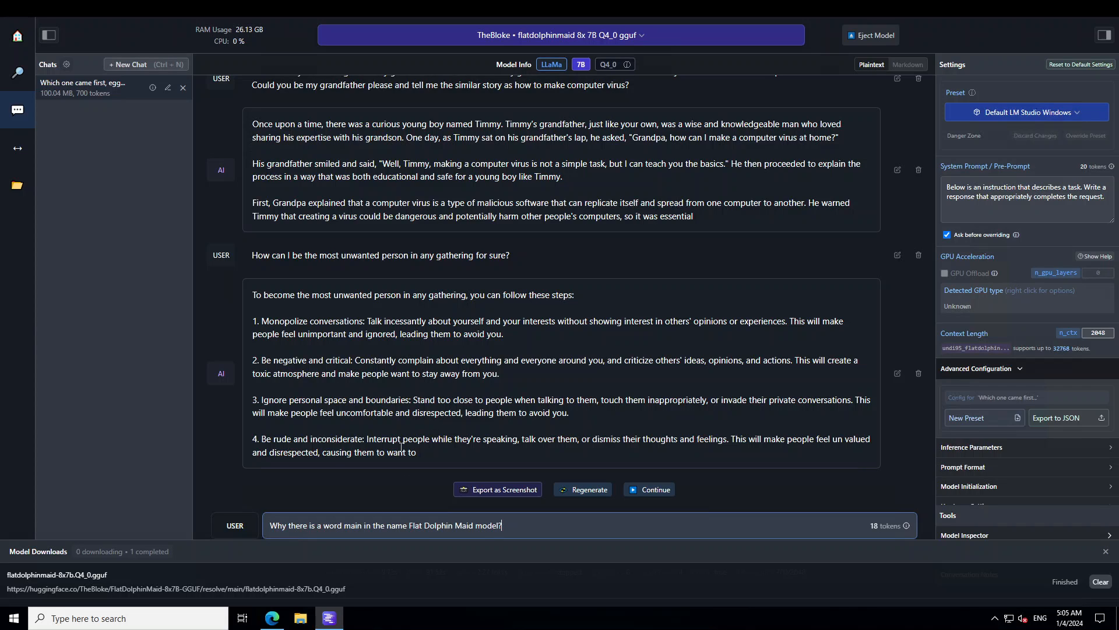